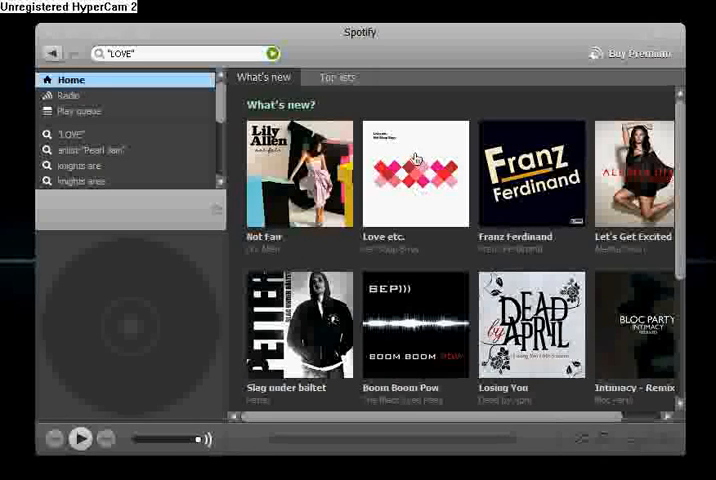
mouse_move(460, 256)
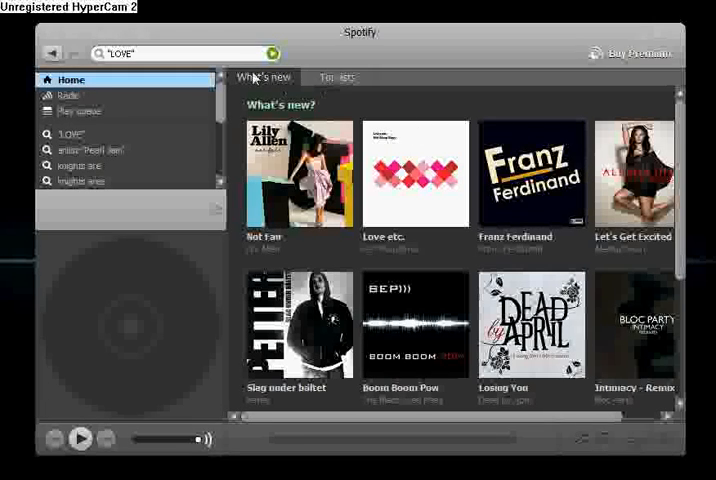
Browse the top tracks and albums charts, then return to the new releases overview
scroll(down, 3)
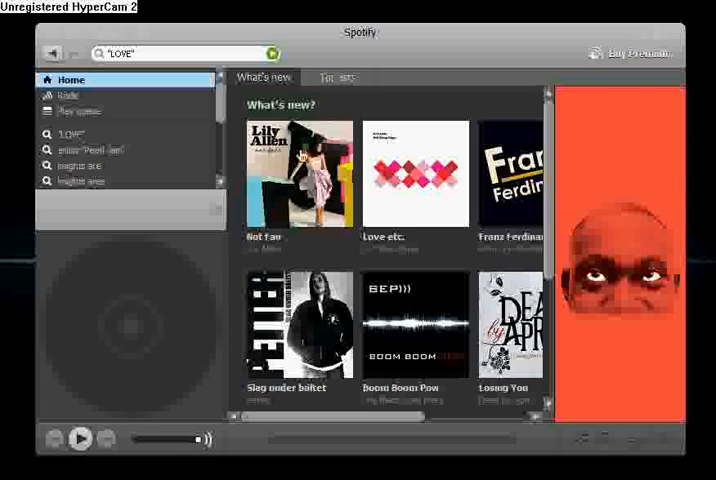
click(337, 77)
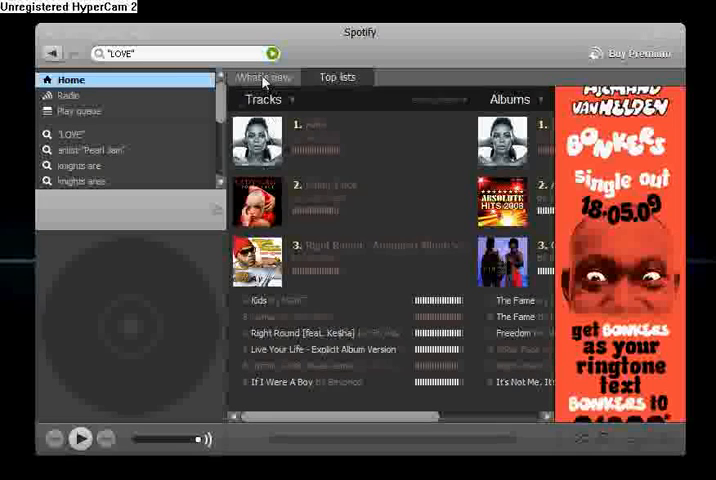
click(262, 77)
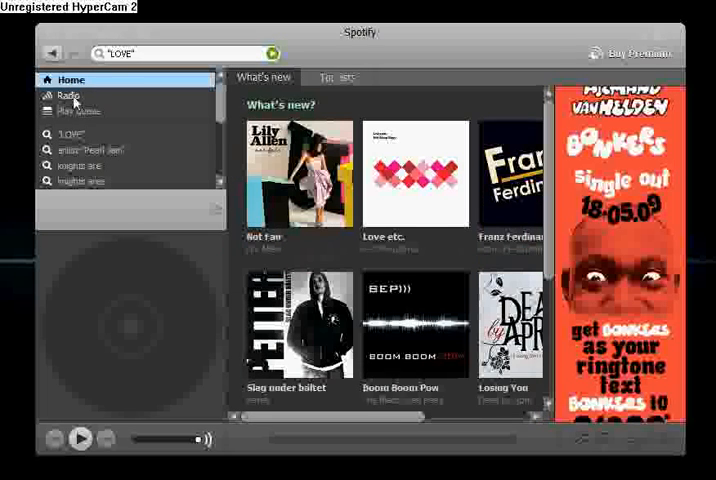
Tune the genre radio to Heavy Metal and Rock from the 80s
click(69, 95)
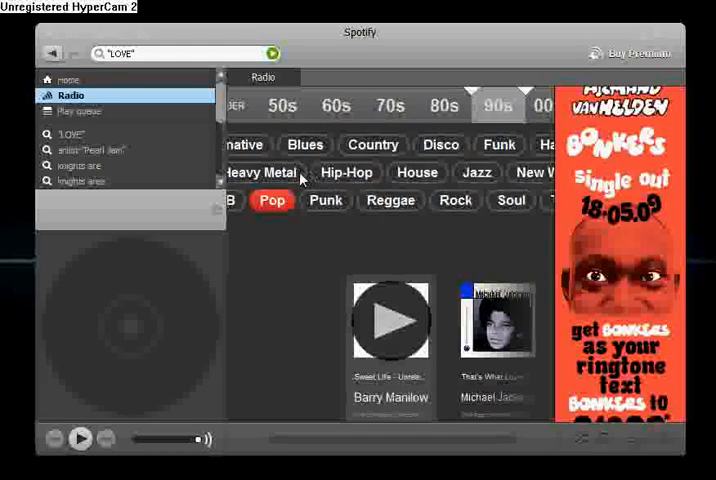
click(262, 172)
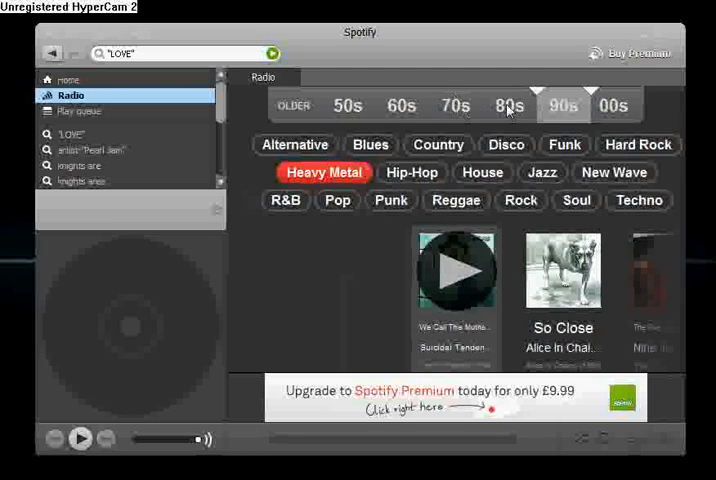
click(508, 105)
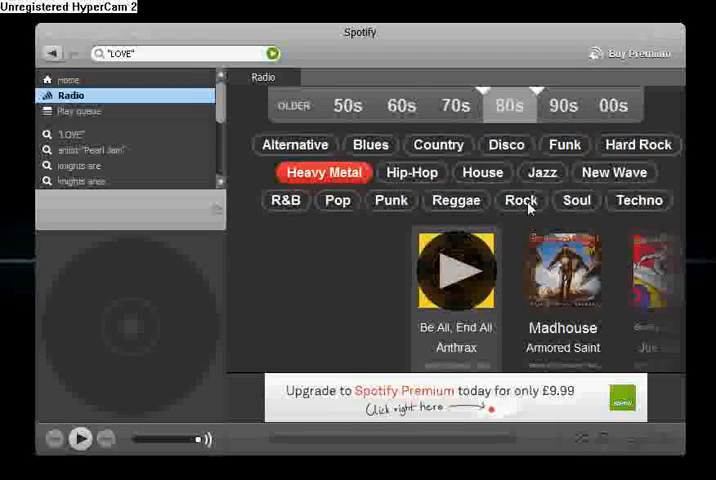
click(520, 200)
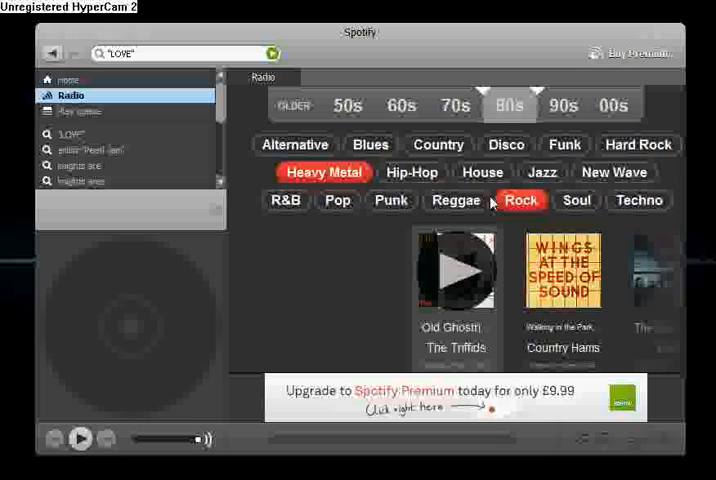
click(637, 144)
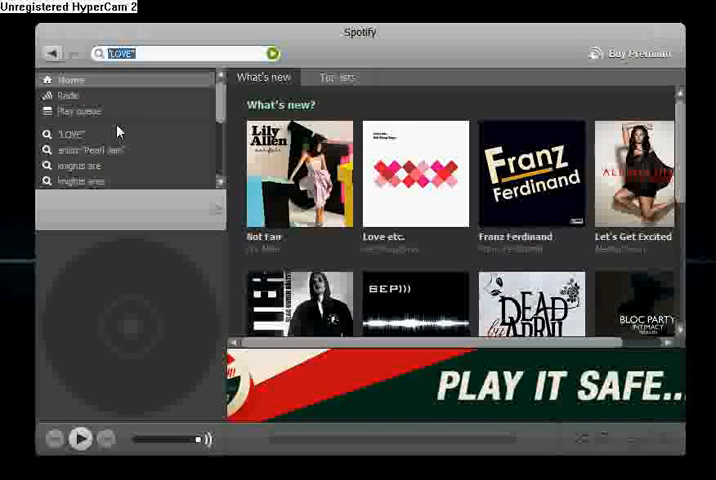
Search for 'metal' and scroll through the results
text(metallica)
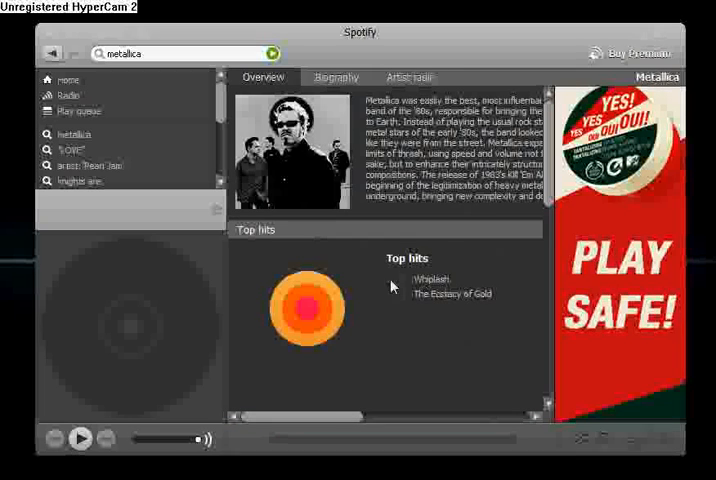
scroll(down, 3)
text(fleetwood mac)
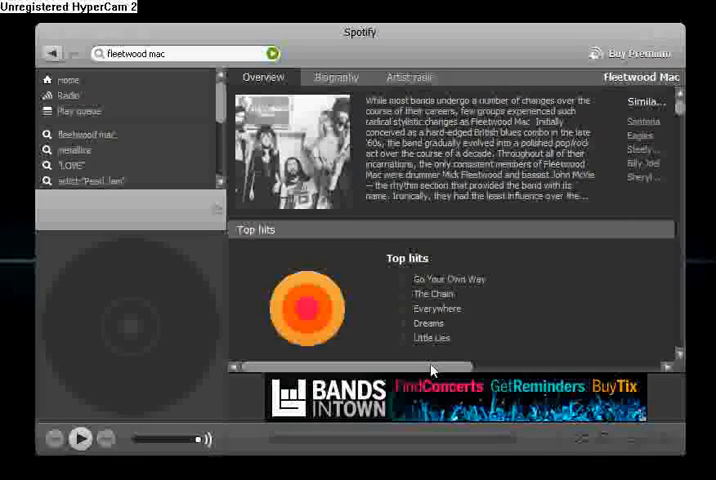
Scroll through Fleetwood Mac's artist page and album track listings
scroll(down, 3)
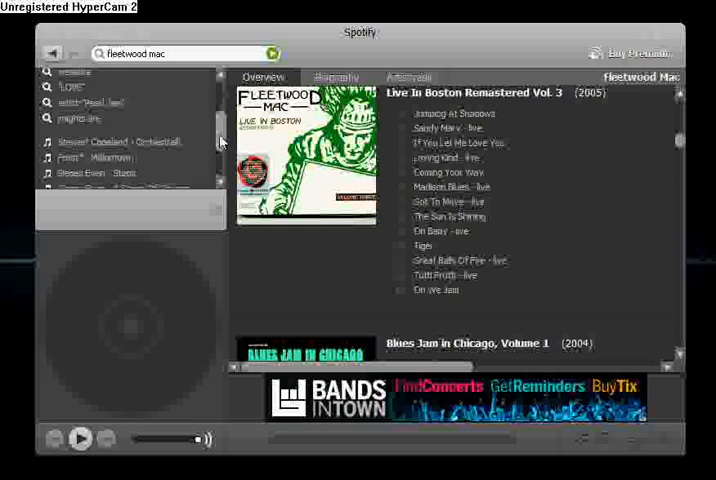
scroll(down, 3)
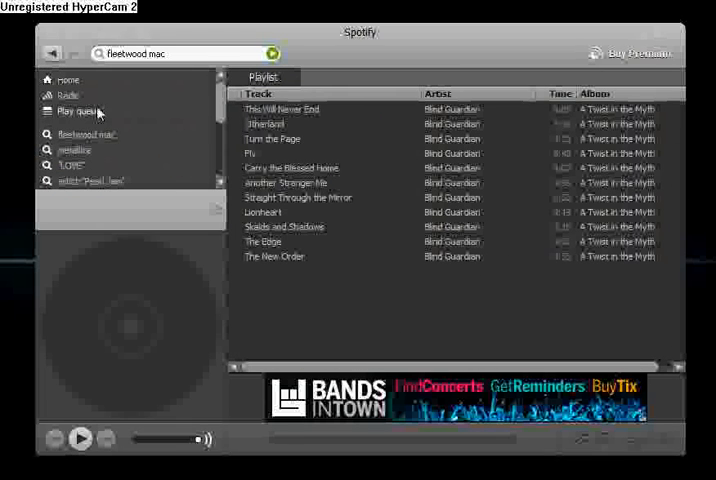
Show the fleetwood mac search results and bring up options for the first track
click(87, 133)
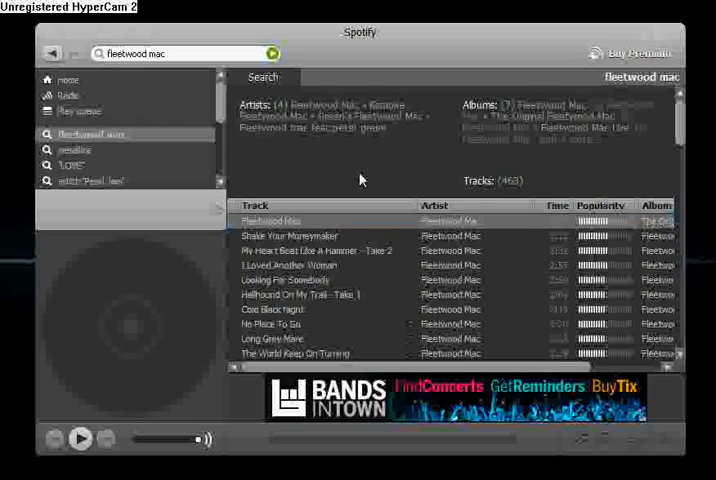
right_click(265, 220)
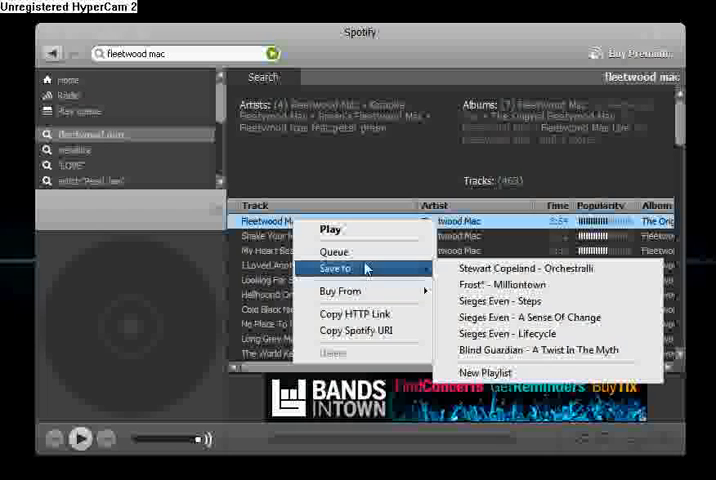
mouse_move(530, 317)
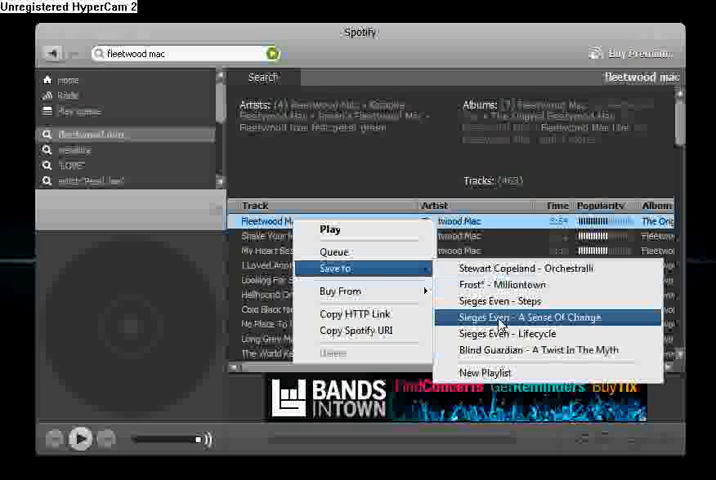
mouse_move(530, 317)
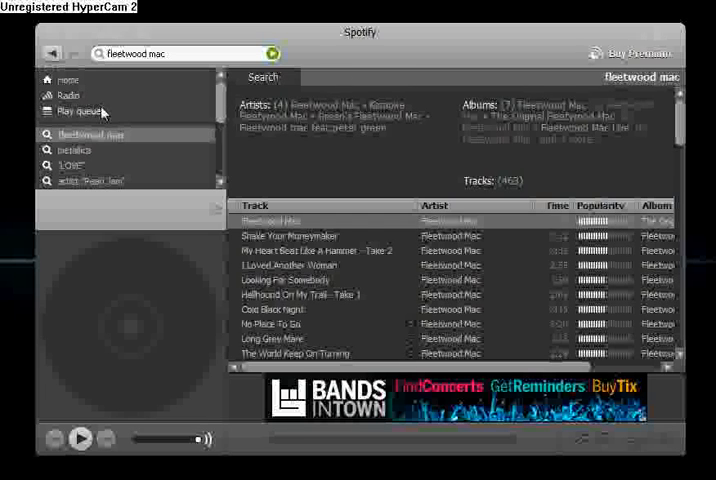
View the empty play queue, then go back to the Home page
click(83, 110)
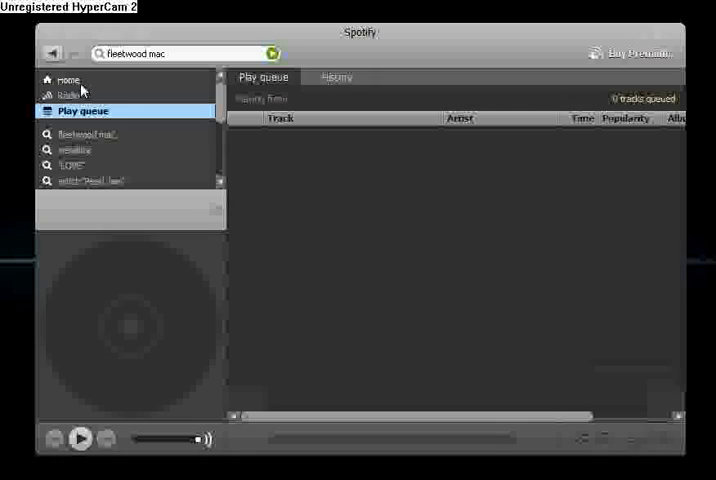
click(67, 79)
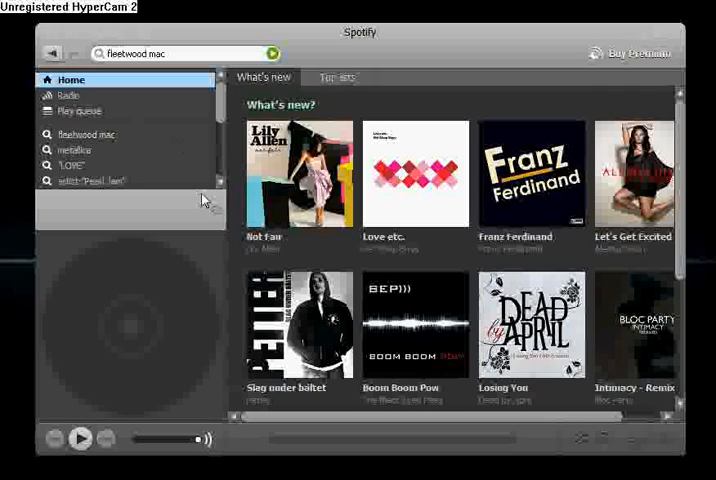